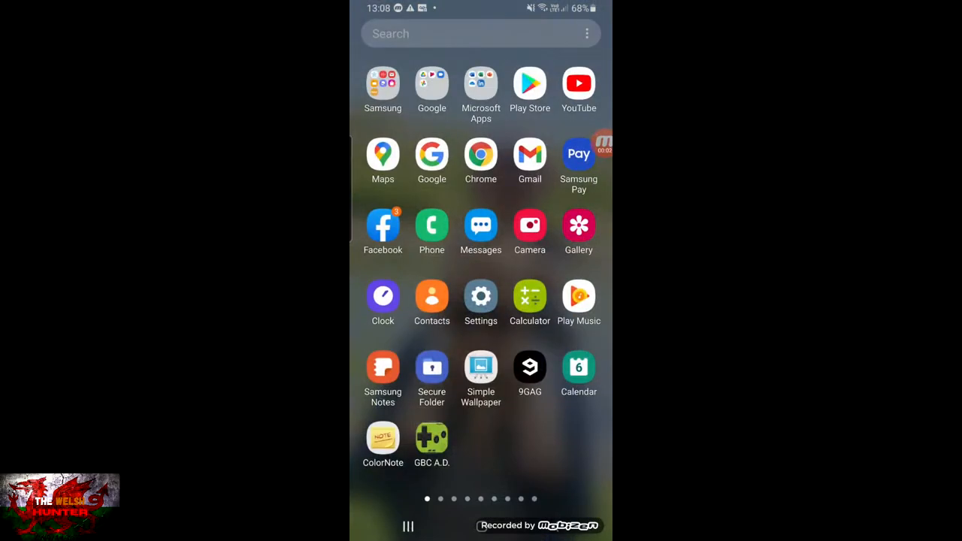
# Search Google Play for 'vr games' and reach the VR Roller Coaster listing
pyautogui.click(529, 82)
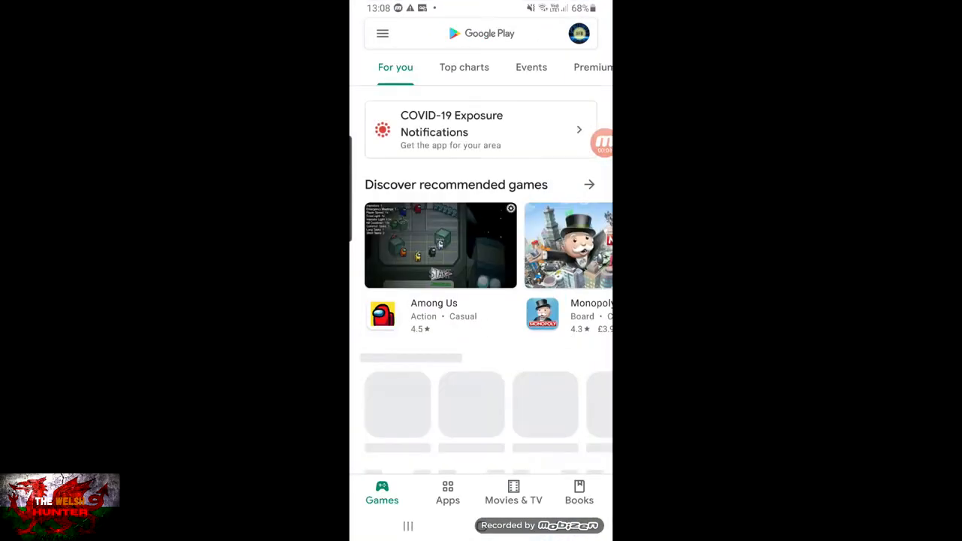
pyautogui.click(481, 34)
pyautogui.write('vr gam')
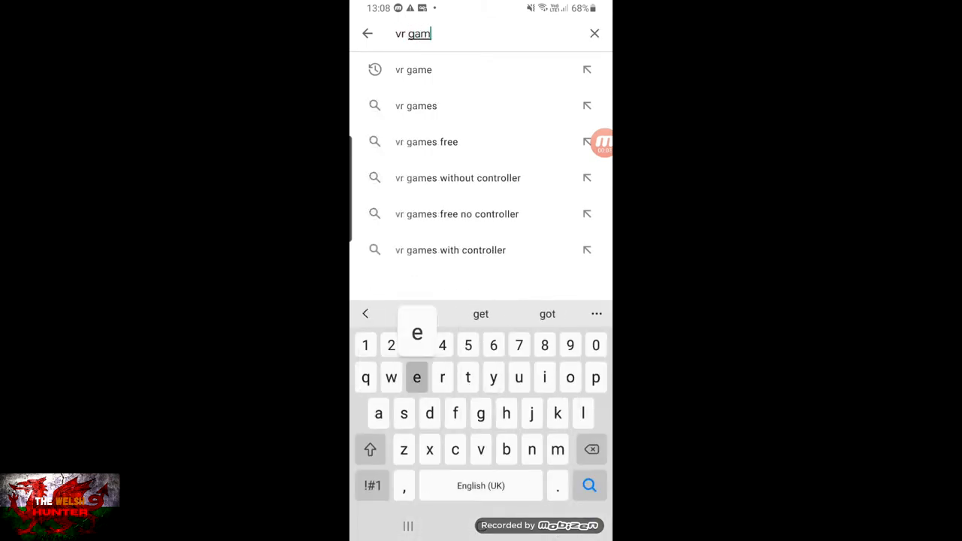
pyautogui.write('s')
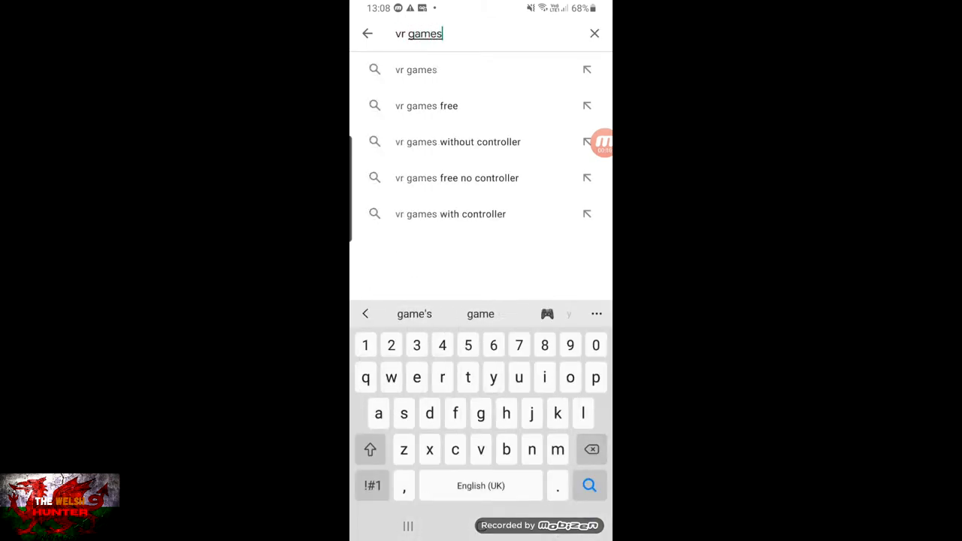
pyautogui.click(589, 484)
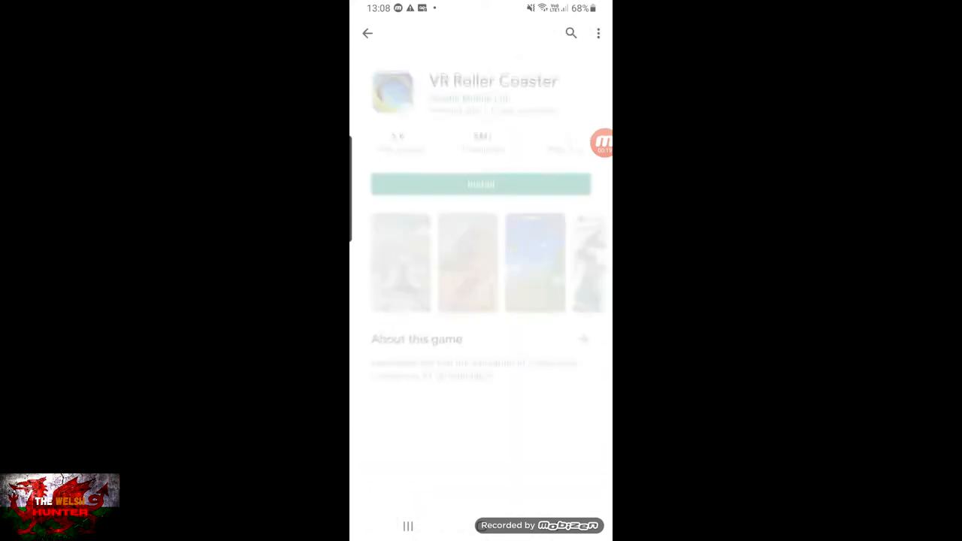
# View the Walk The Plank VR and Haunted Rooms: Escape VR Game listings, returning to the results each time
pyautogui.click(367, 33)
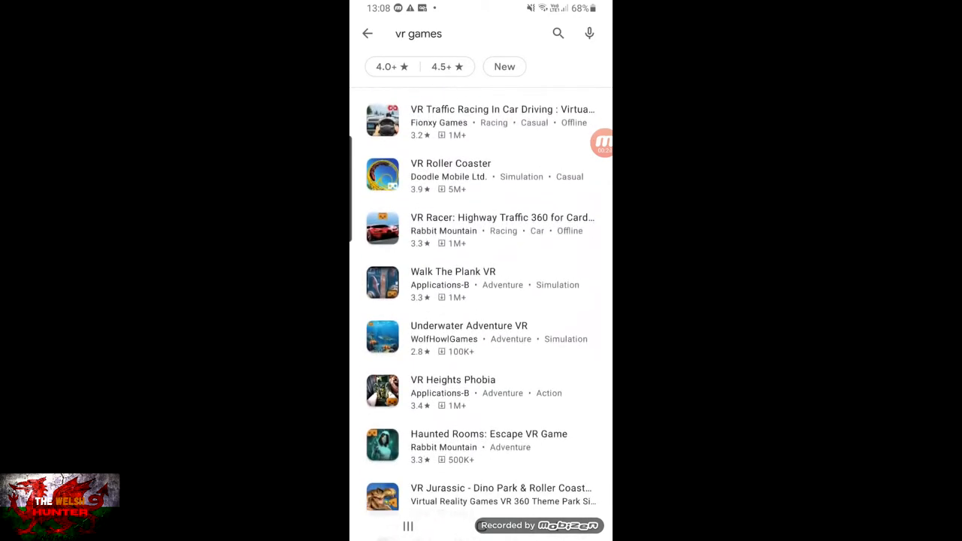
pyautogui.click(455, 285)
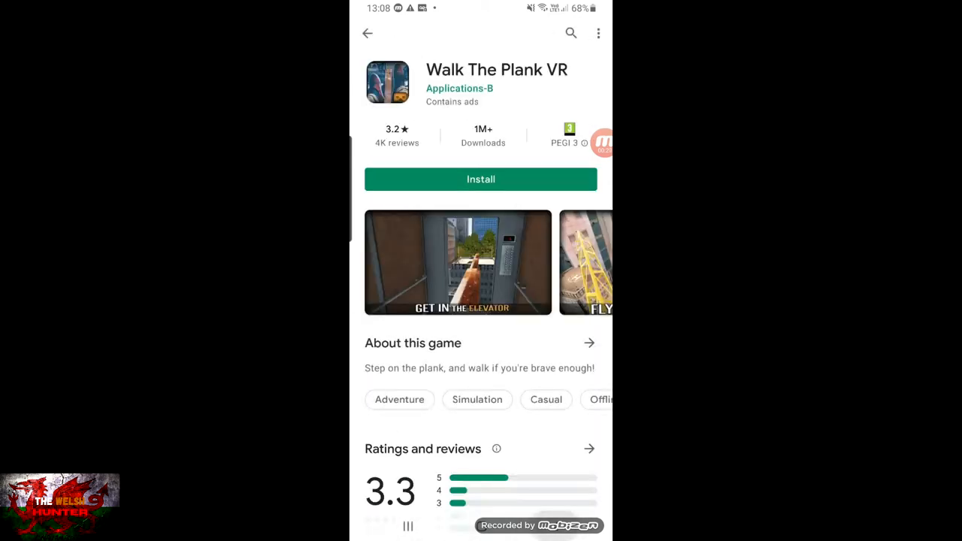
pyautogui.click(367, 33)
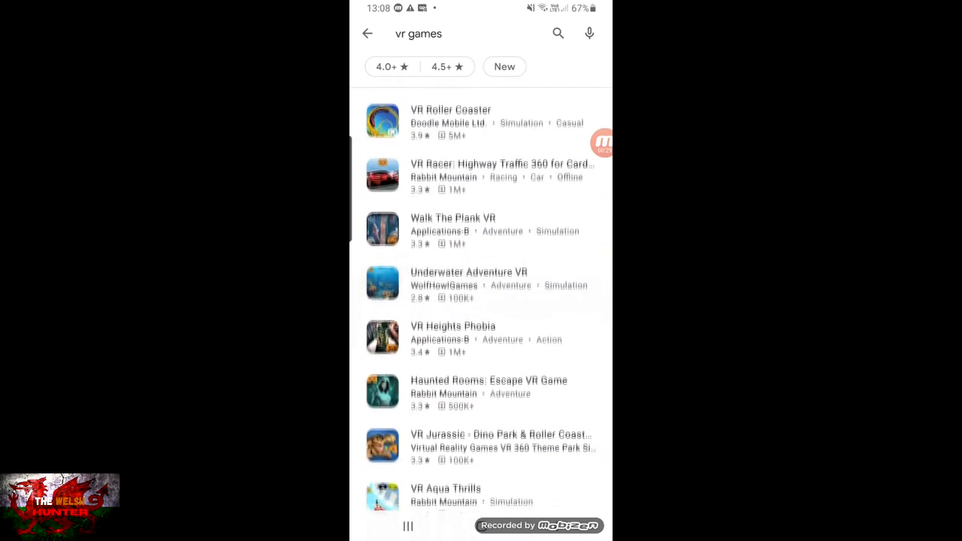
pyautogui.click(489, 380)
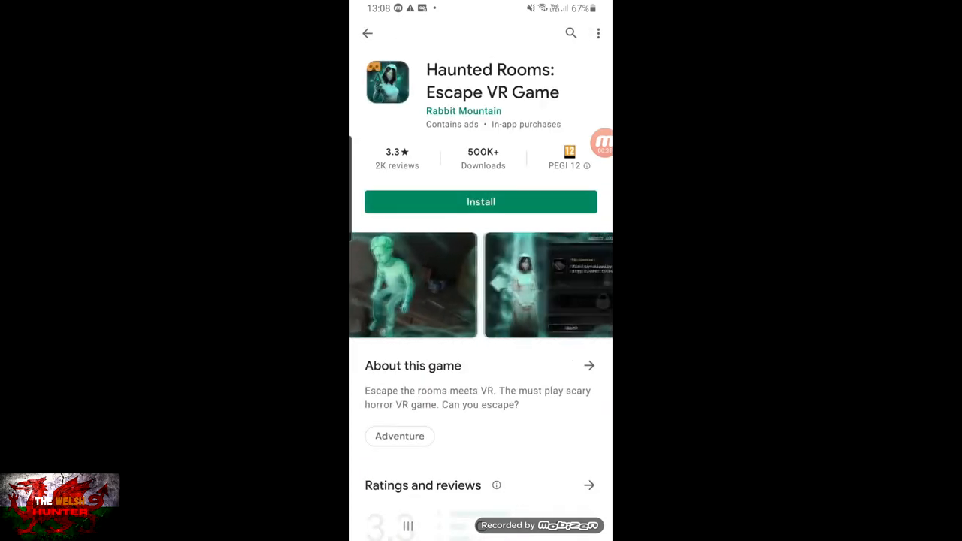
pyautogui.click(366, 33)
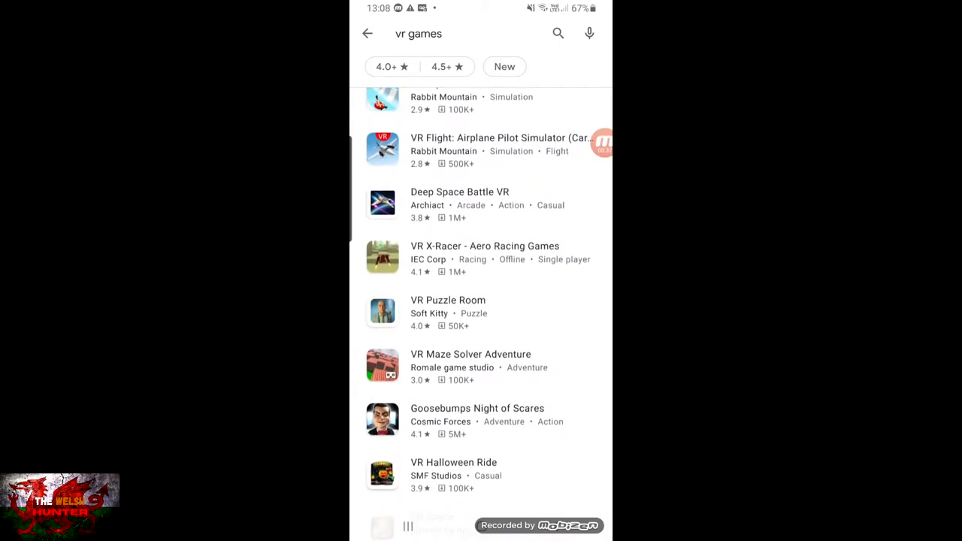
pyautogui.click(460, 204)
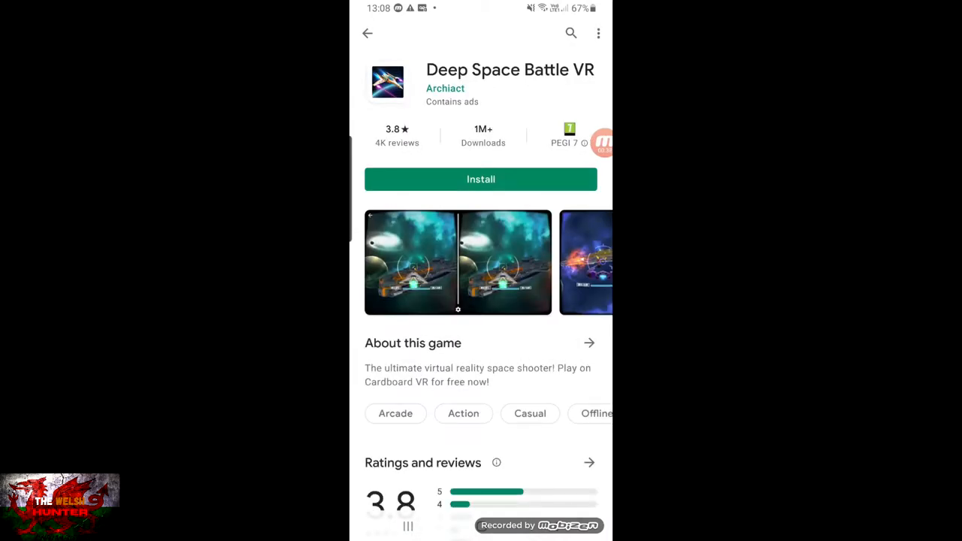
pyautogui.click(367, 33)
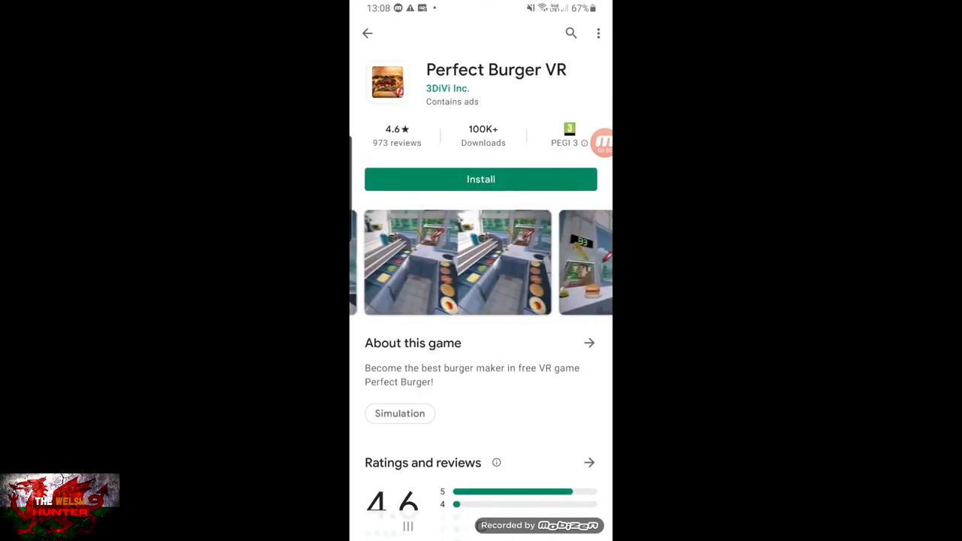
pyautogui.click(366, 33)
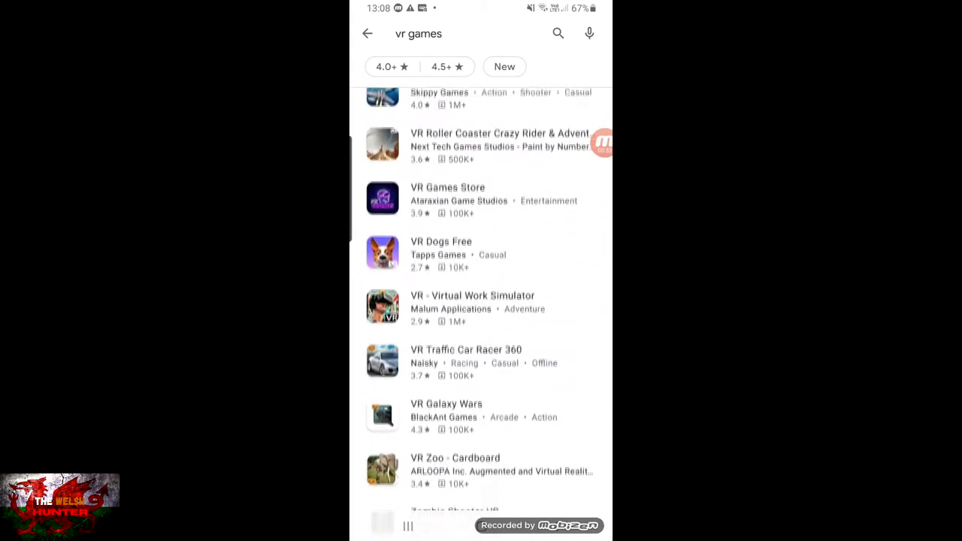
pyautogui.scroll(-3)
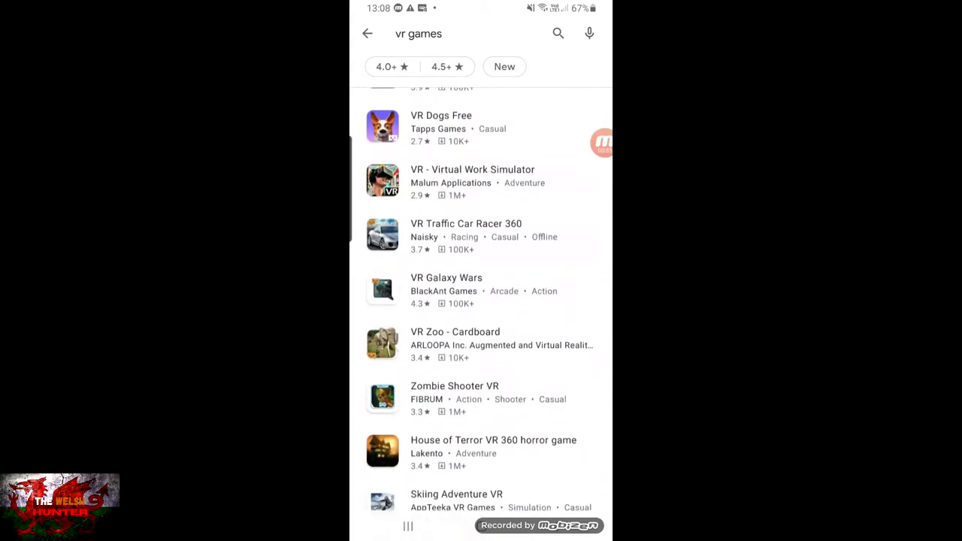